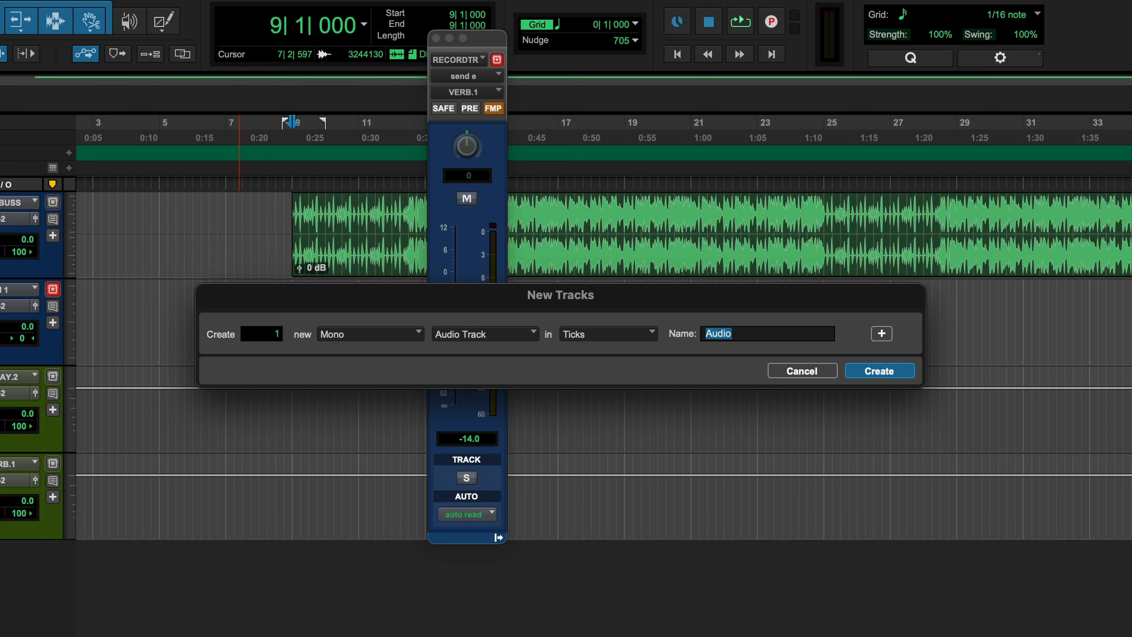
Step: Create one mono audio track named VOCAL LEAD
text(VOCAL LEAD)
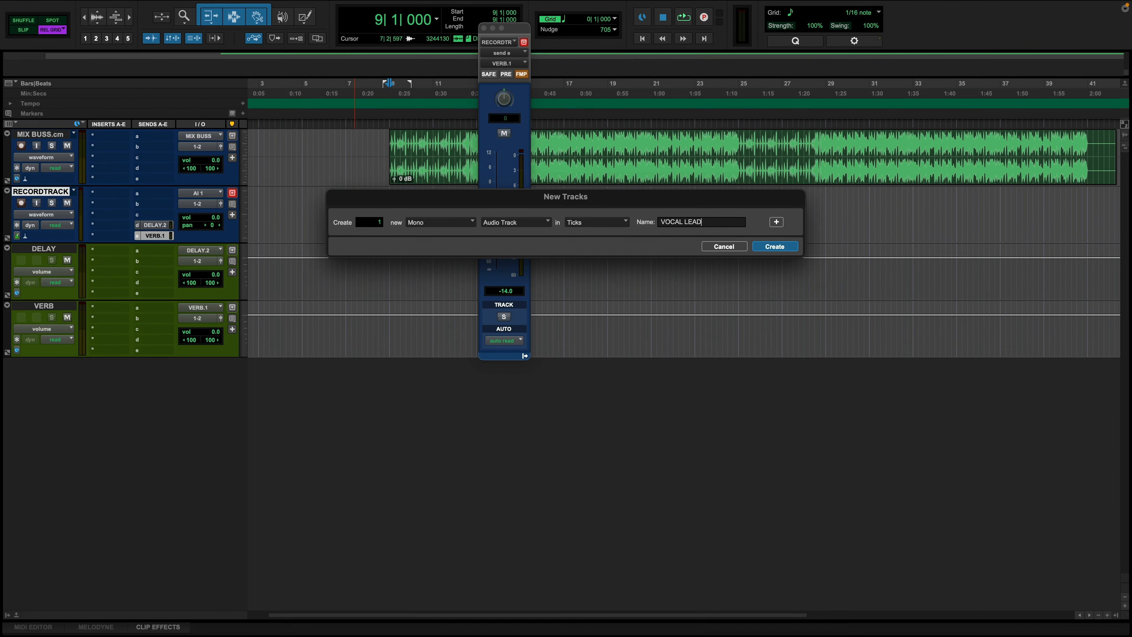
click(774, 246)
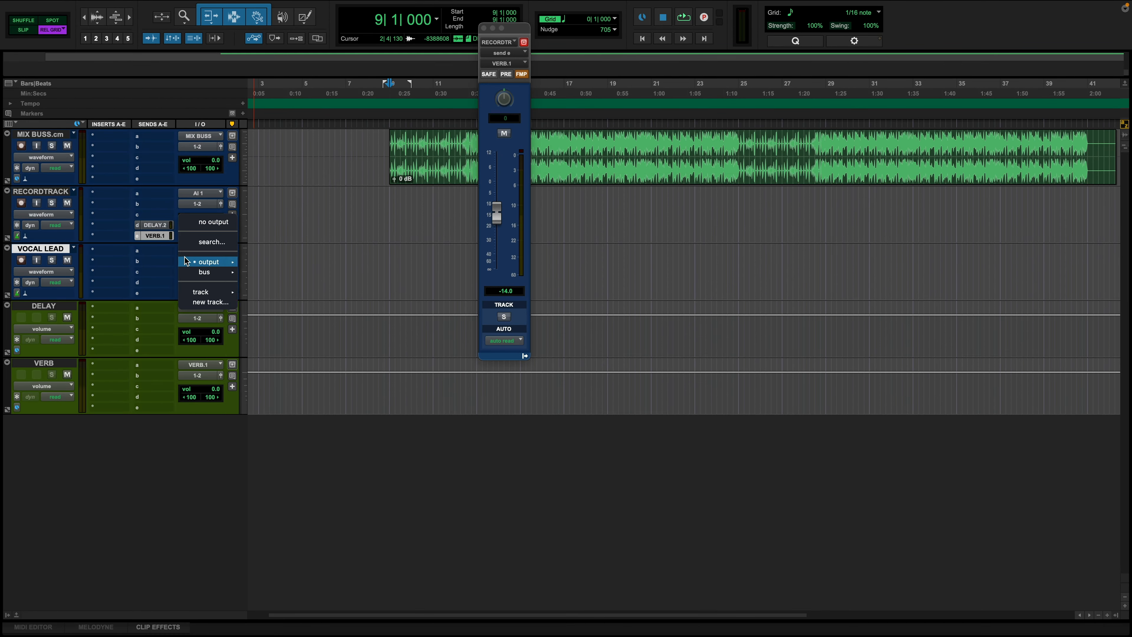
Step: Send VOCAL LEAD's output to a new stereo Aux Input named LEAD VOC BUSS
click(208, 302)
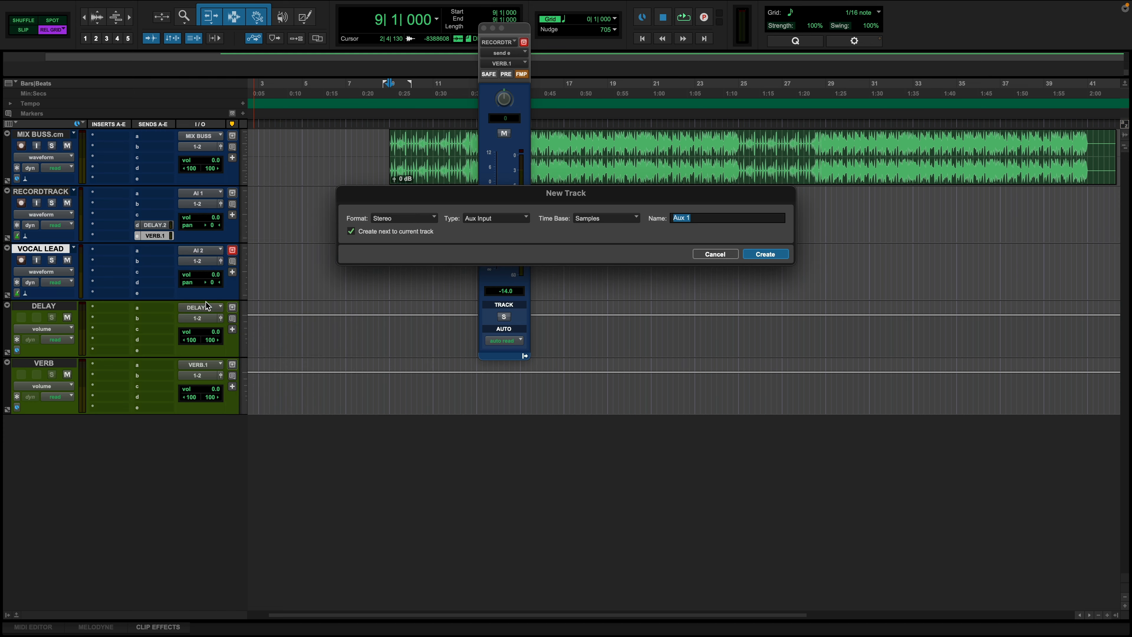
text(LEAD VOC)
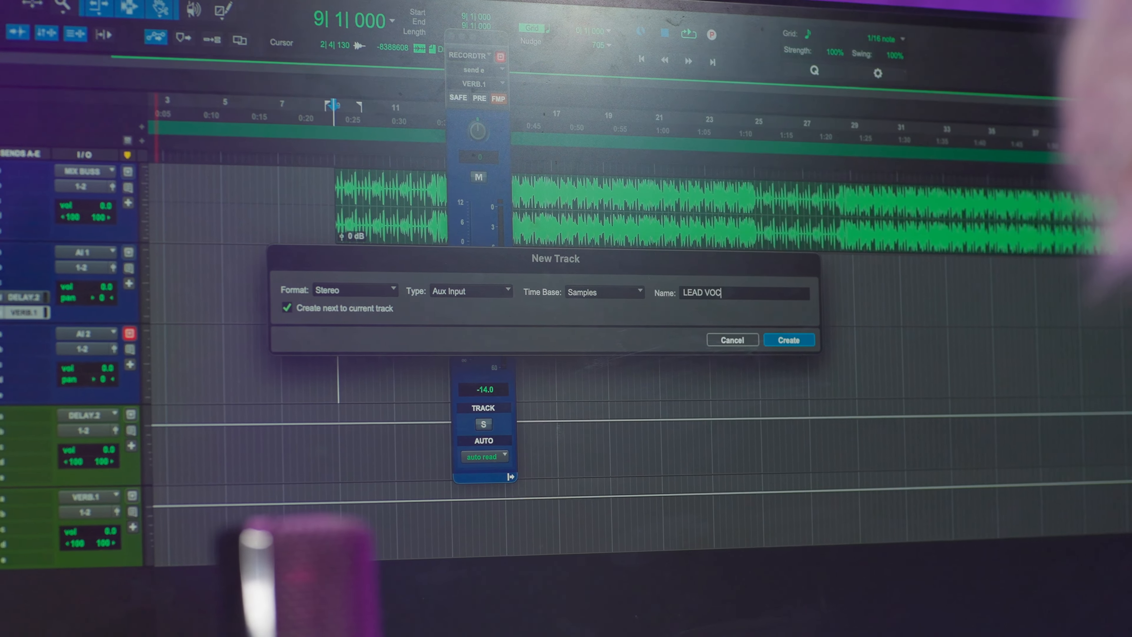
click(787, 339)
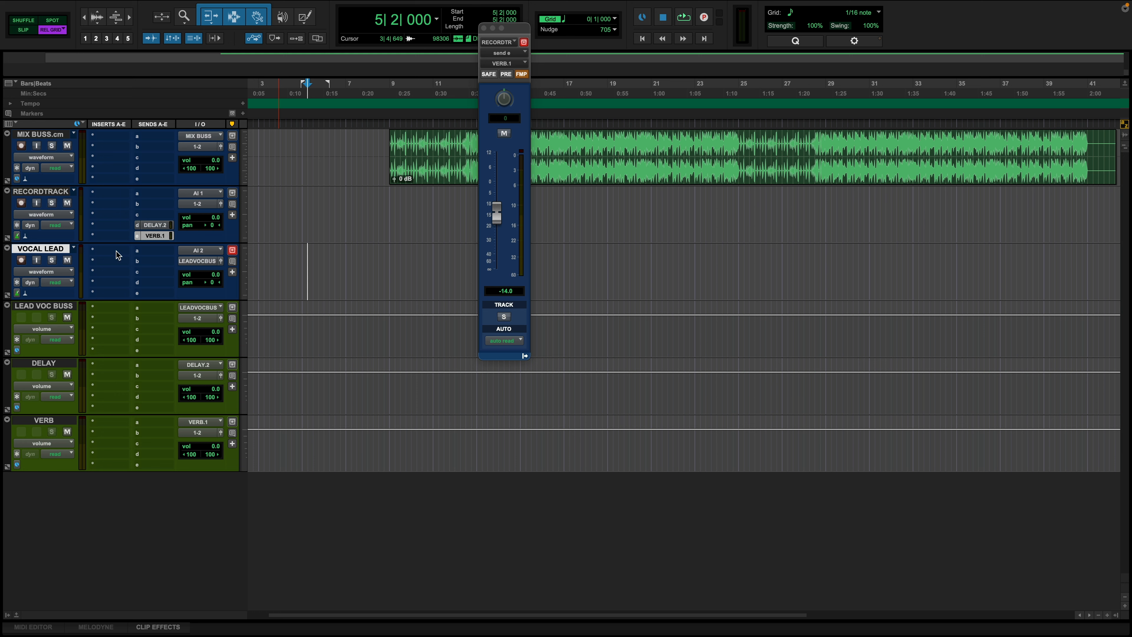
click(151, 329)
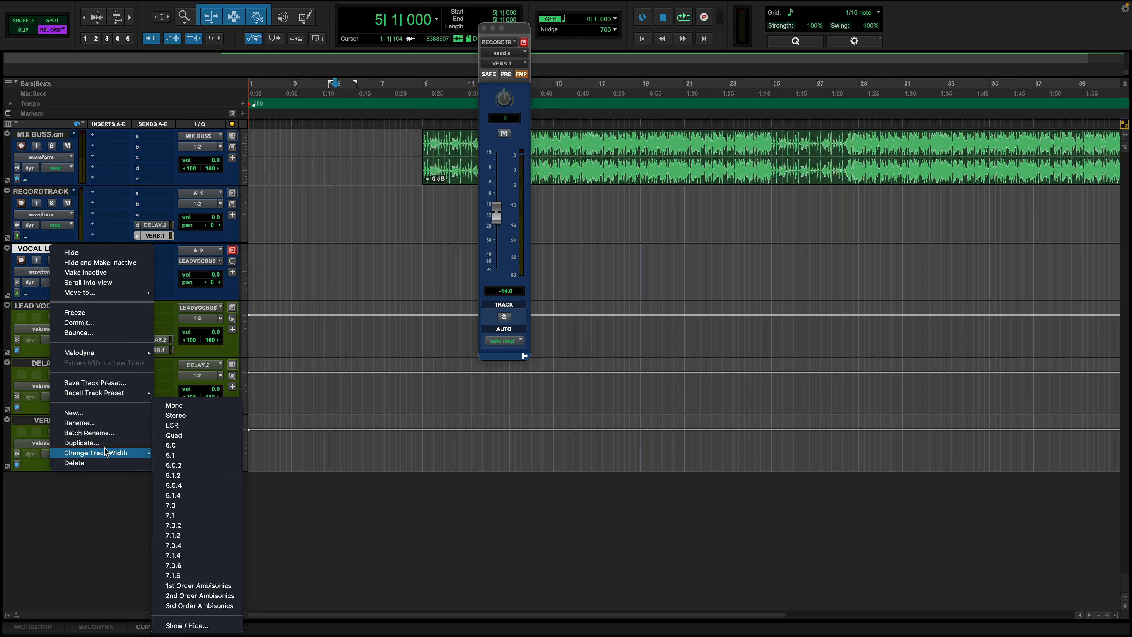
Step: Duplicate VOCAL LEAD three times and rename the copies VERSE VOC, PRE VOCAL and CHORUS VOCAL 2
click(81, 443)
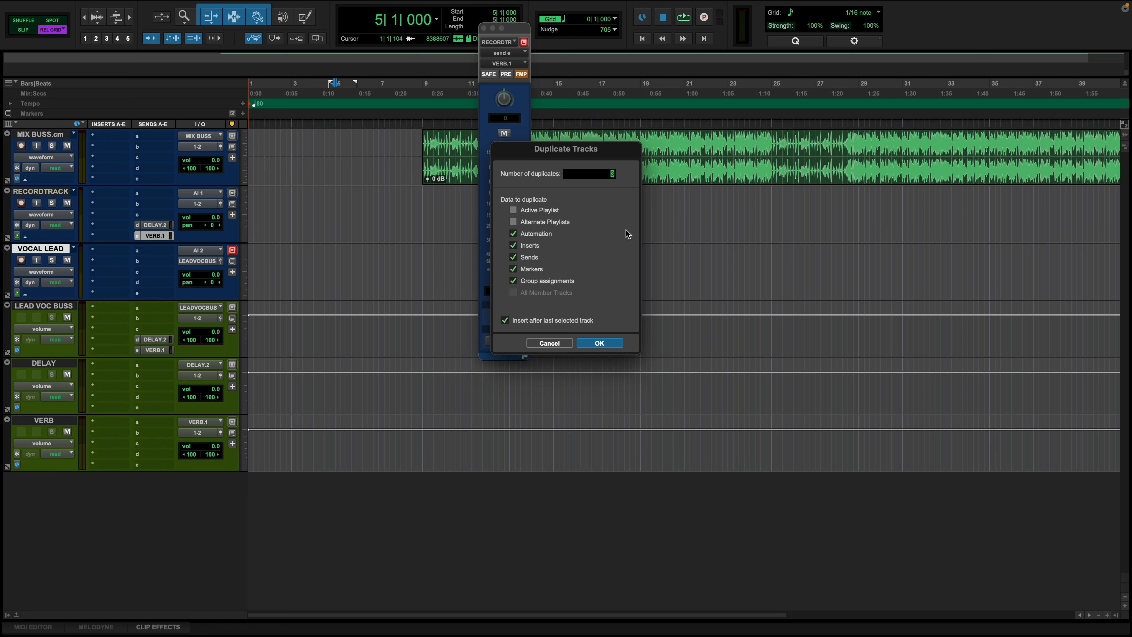
click(598, 342)
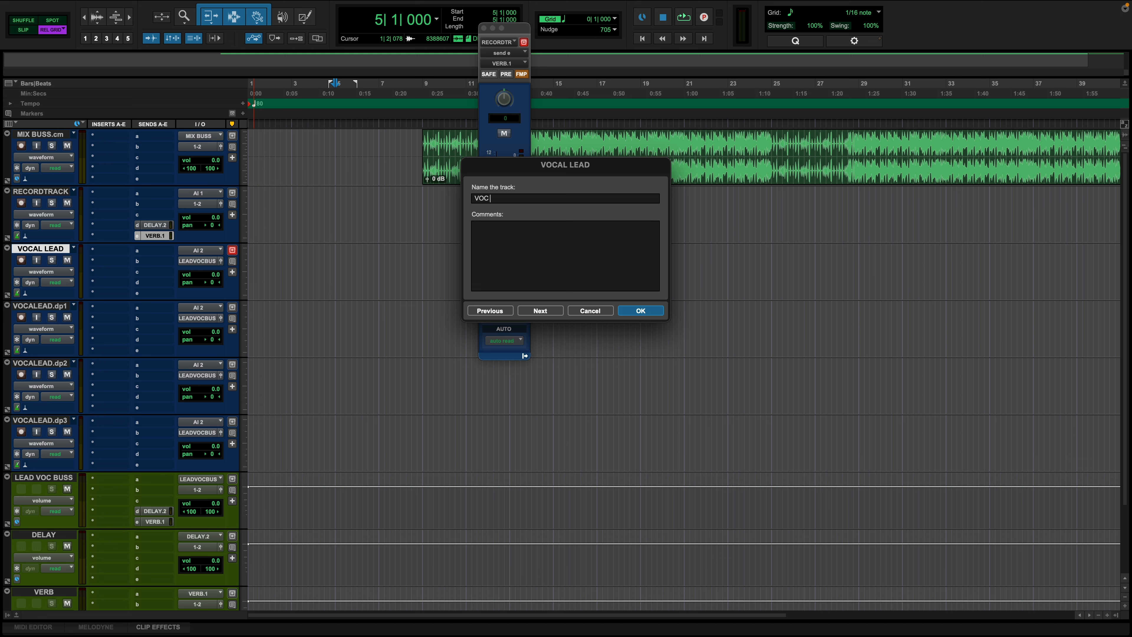
click(638, 309)
text(CHORUS)
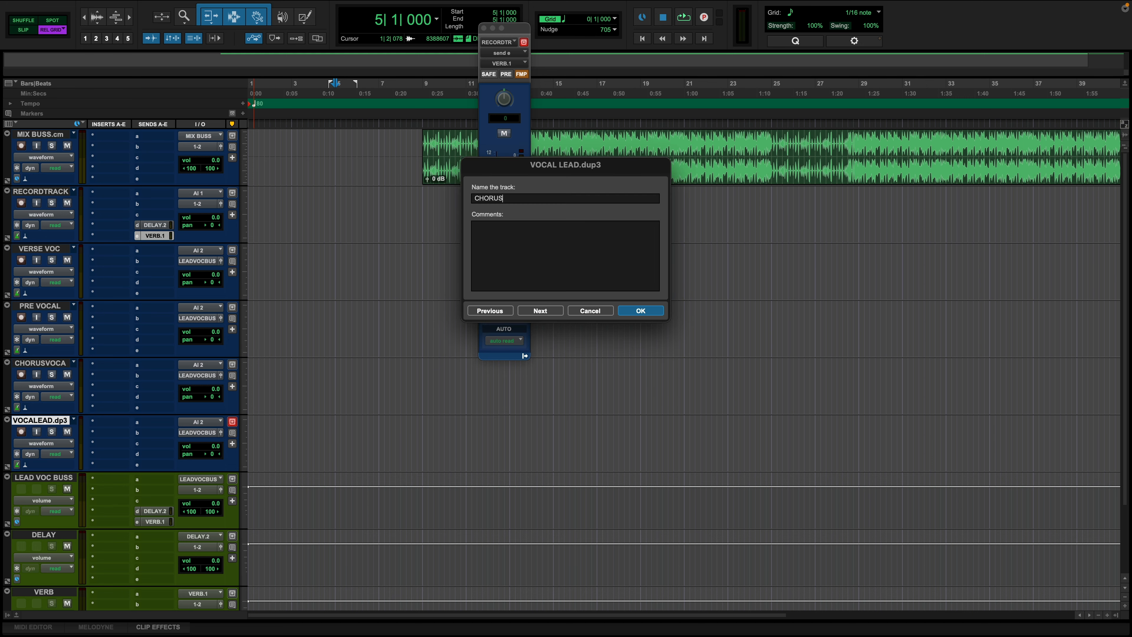
text(VOCAL 2)
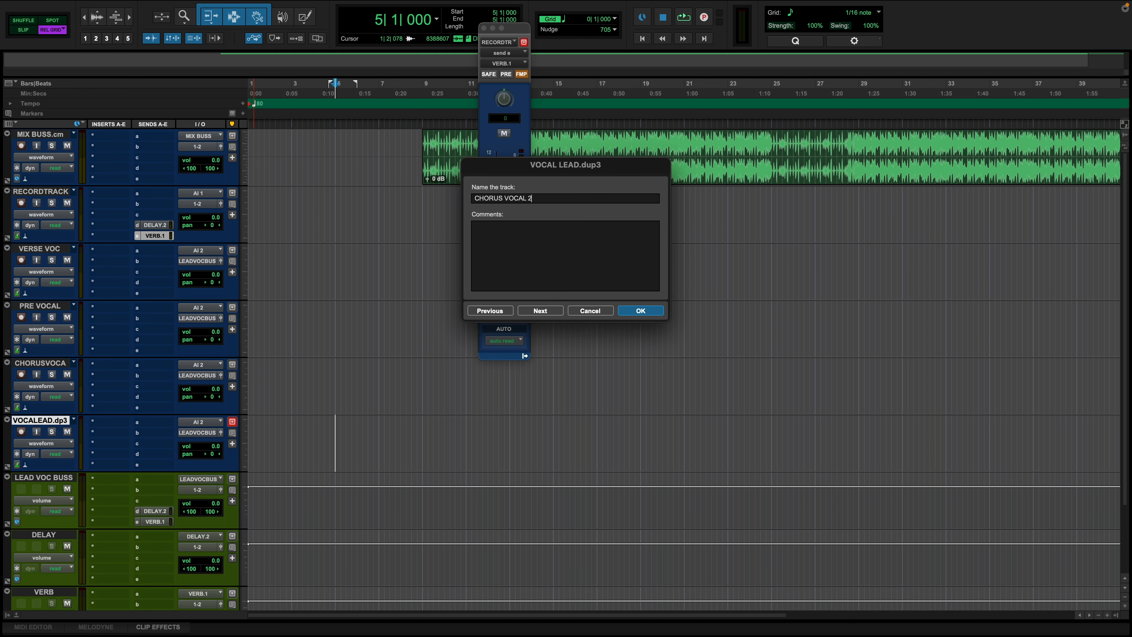
click(639, 311)
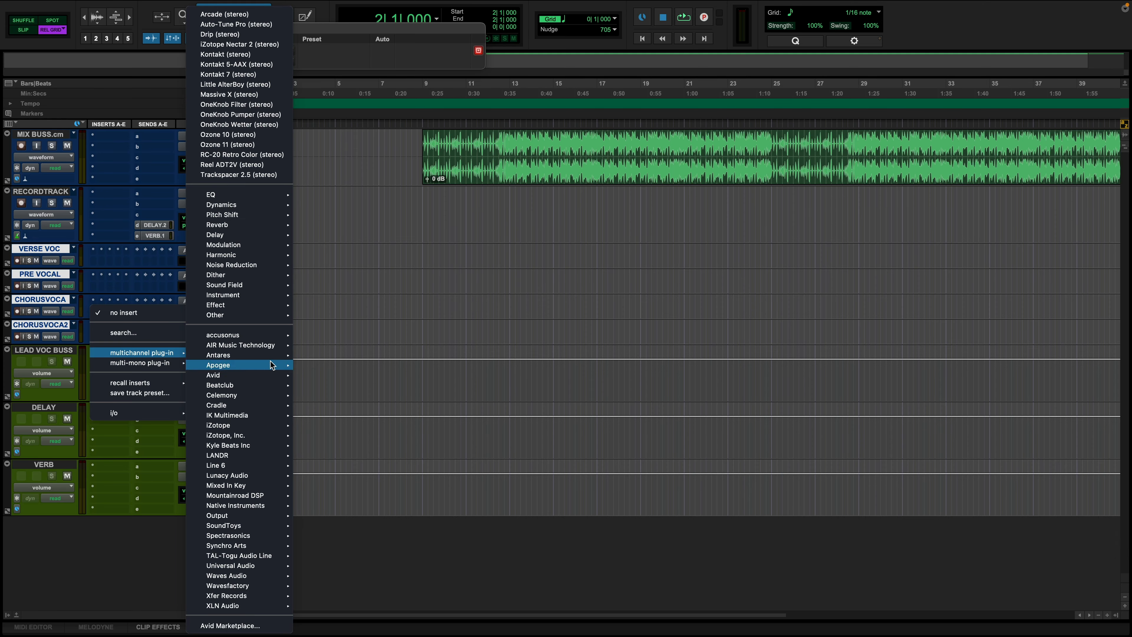
mouse_move(222, 205)
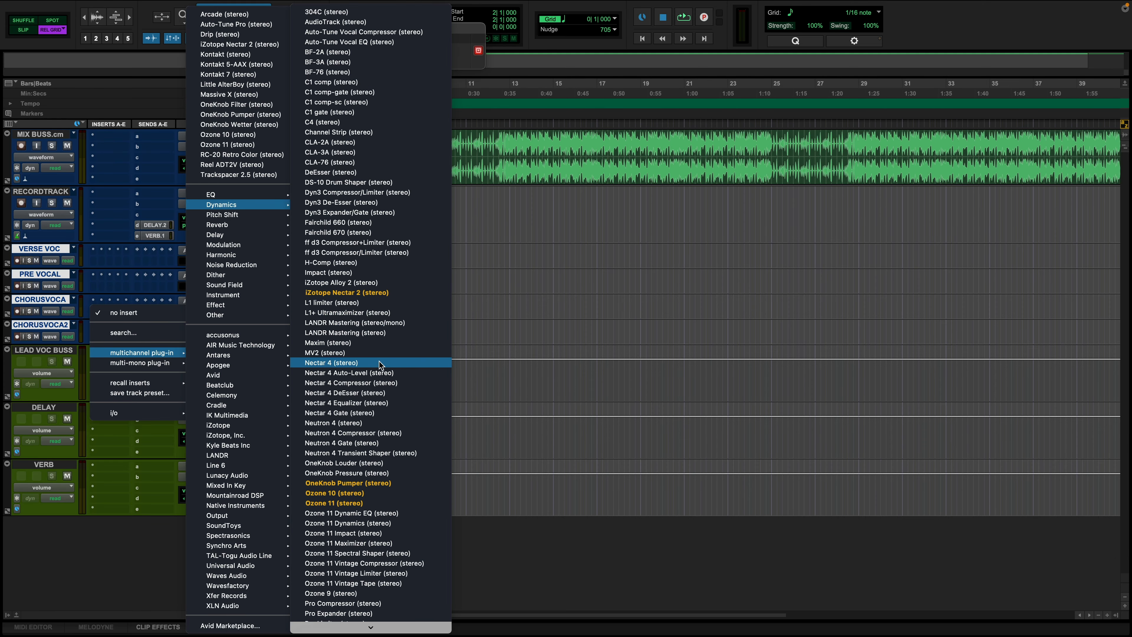
Step: Insert Nectar 4 on LEAD VOC BUSS and load a preset from its Pop category
click(331, 363)
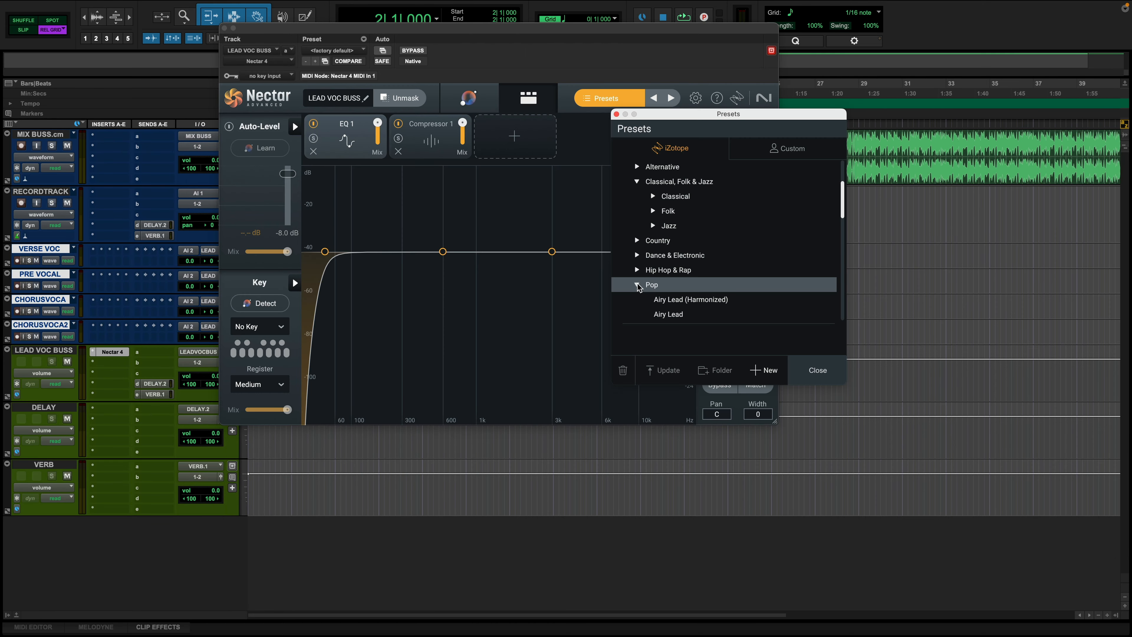
click(650, 284)
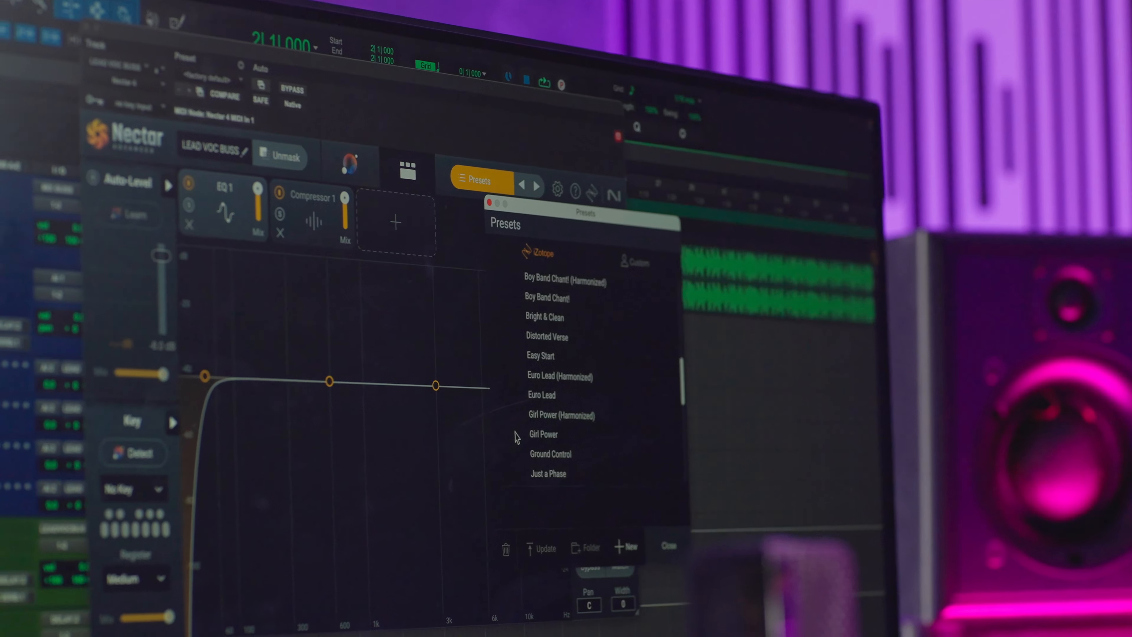
scroll(down, 3)
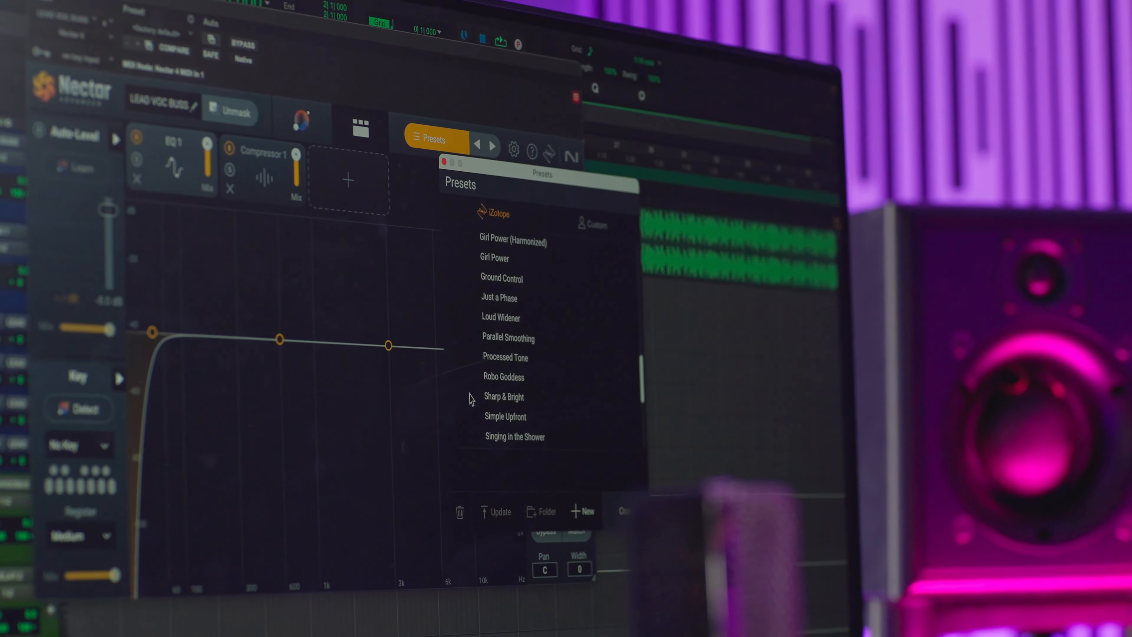
click(504, 397)
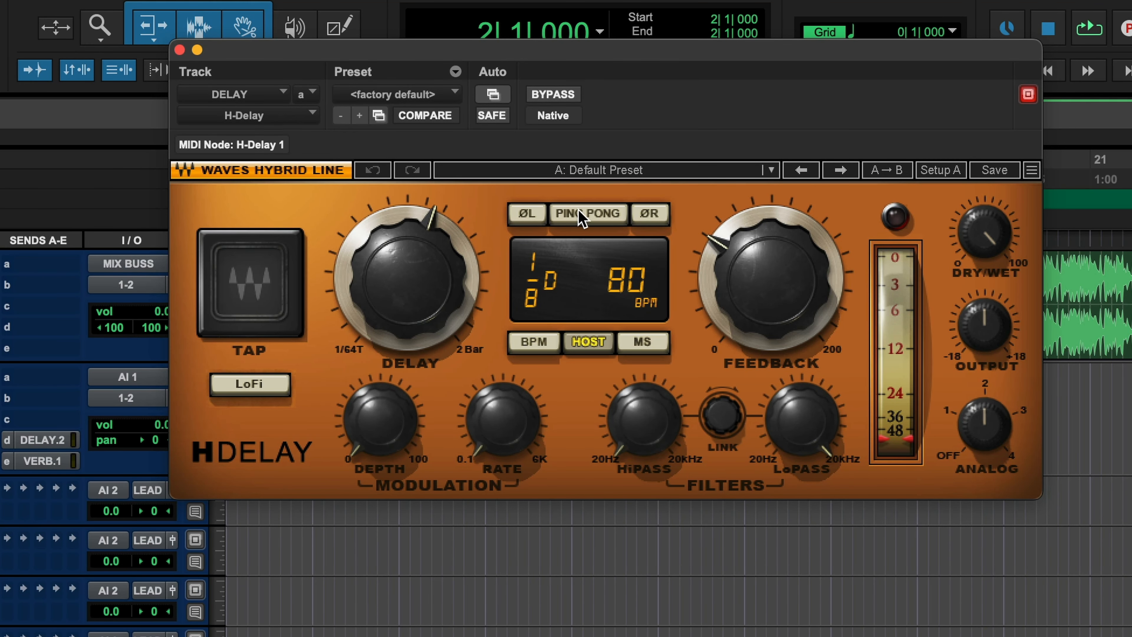
Step: Switch the DELAY track's H-Delay to PING PONG repeats
click(250, 383)
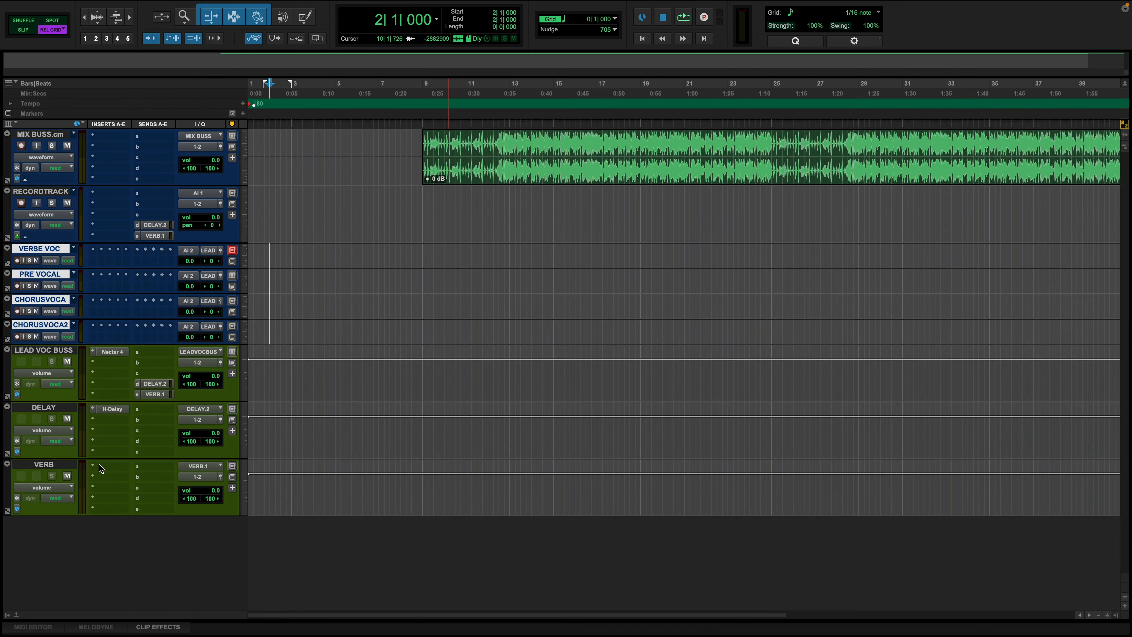
Step: Insert stereo D-Verb on the VERB track and close its window
click(225, 225)
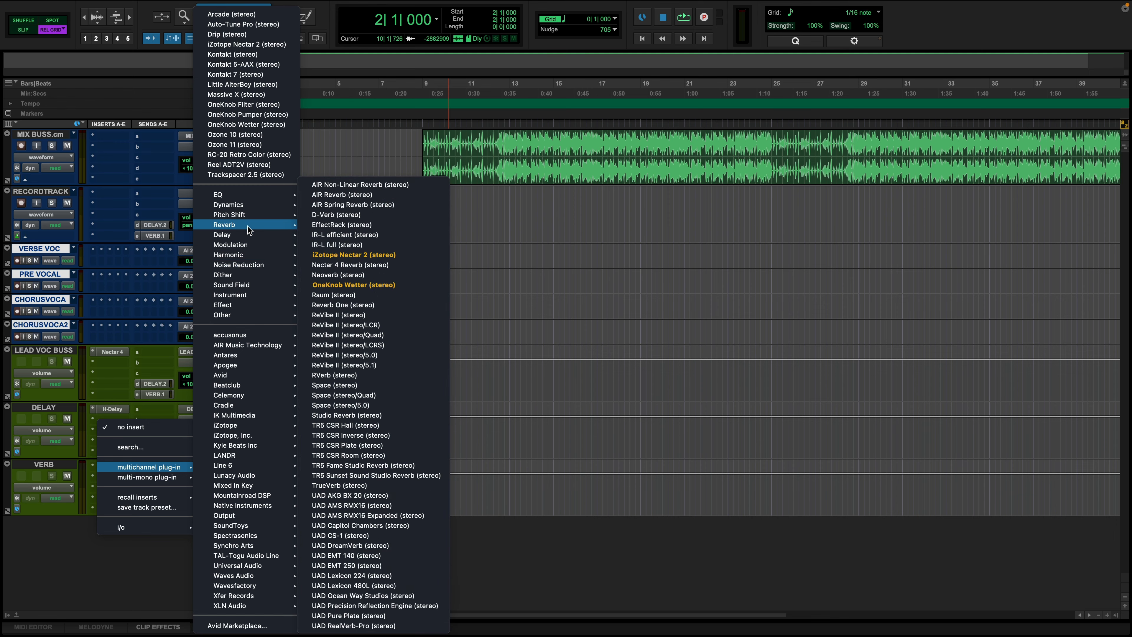
click(338, 214)
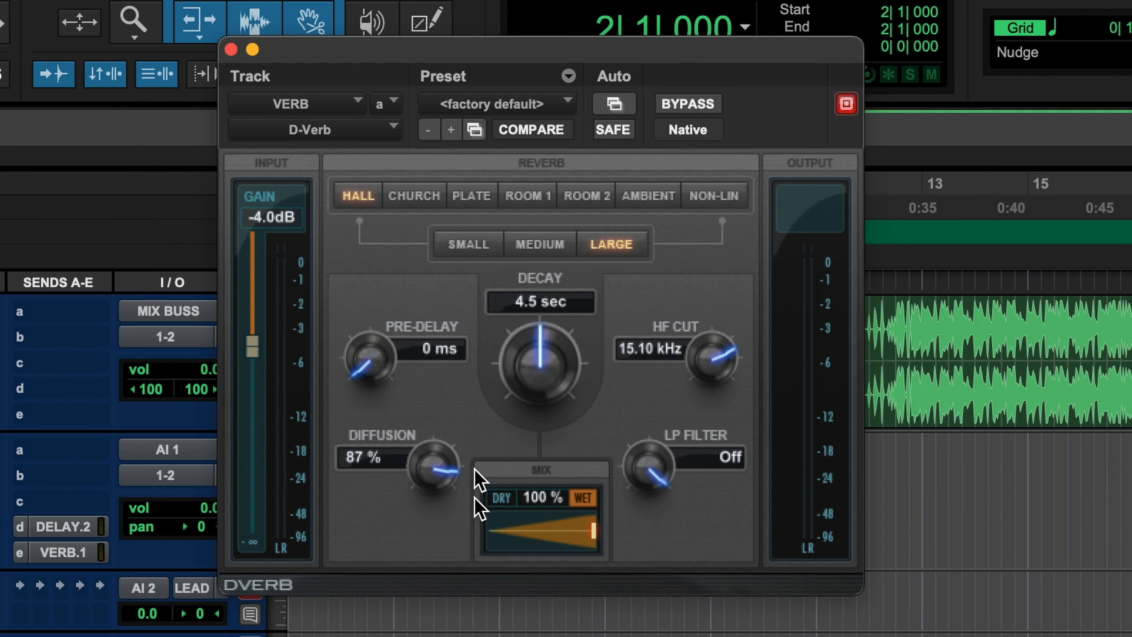
click(231, 49)
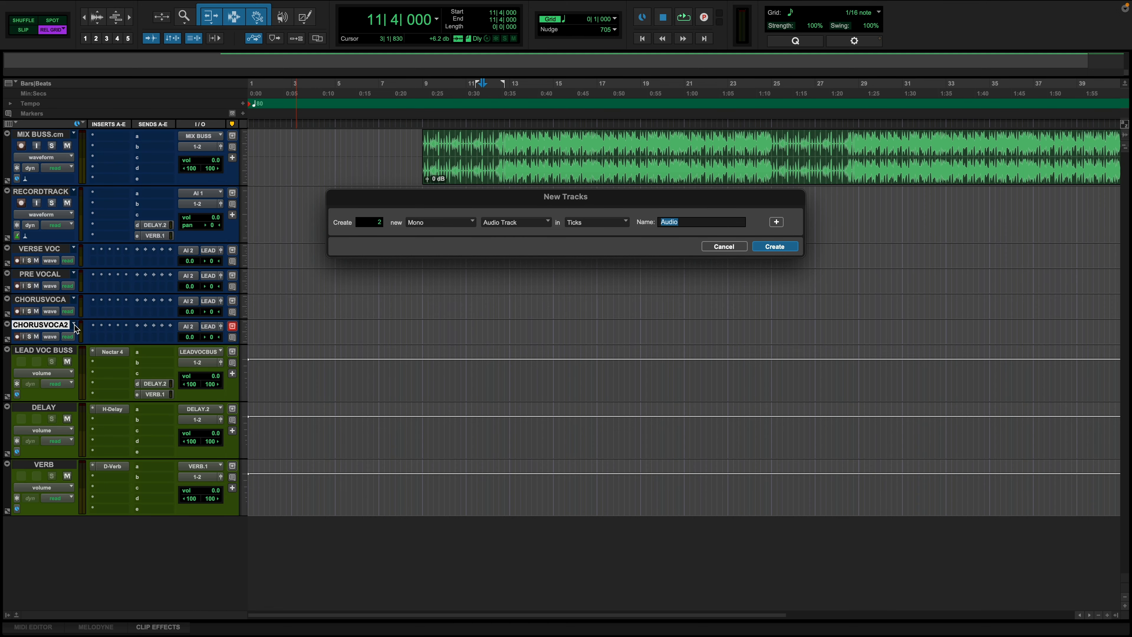
Step: Create two mono audio tracks named DUBS 1 and DUBS 2
text(DUBS)
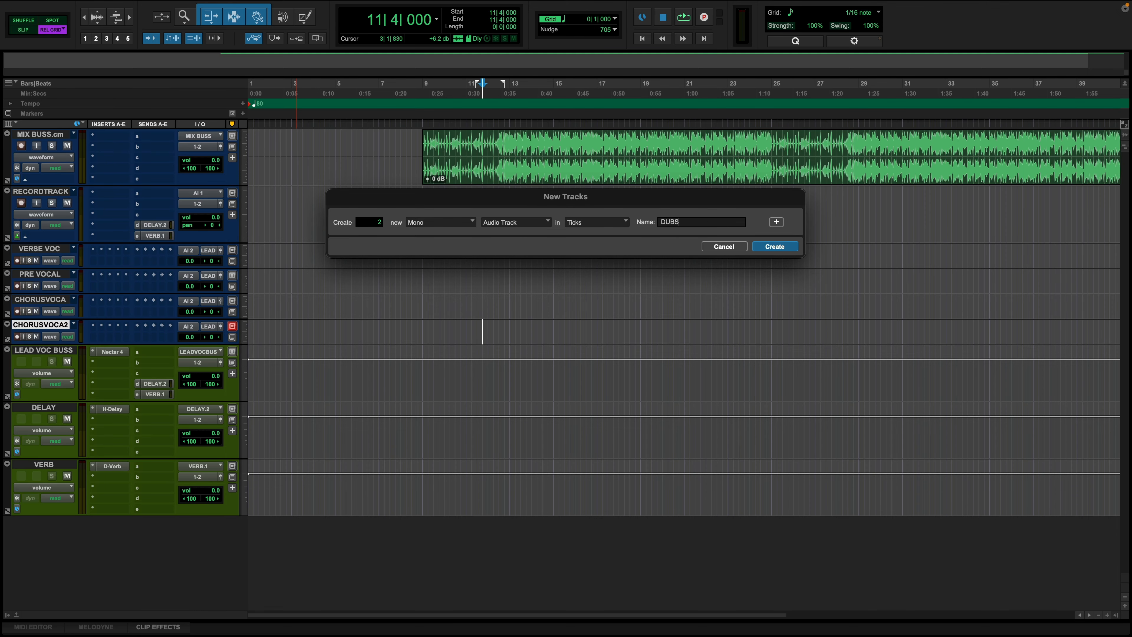
click(774, 246)
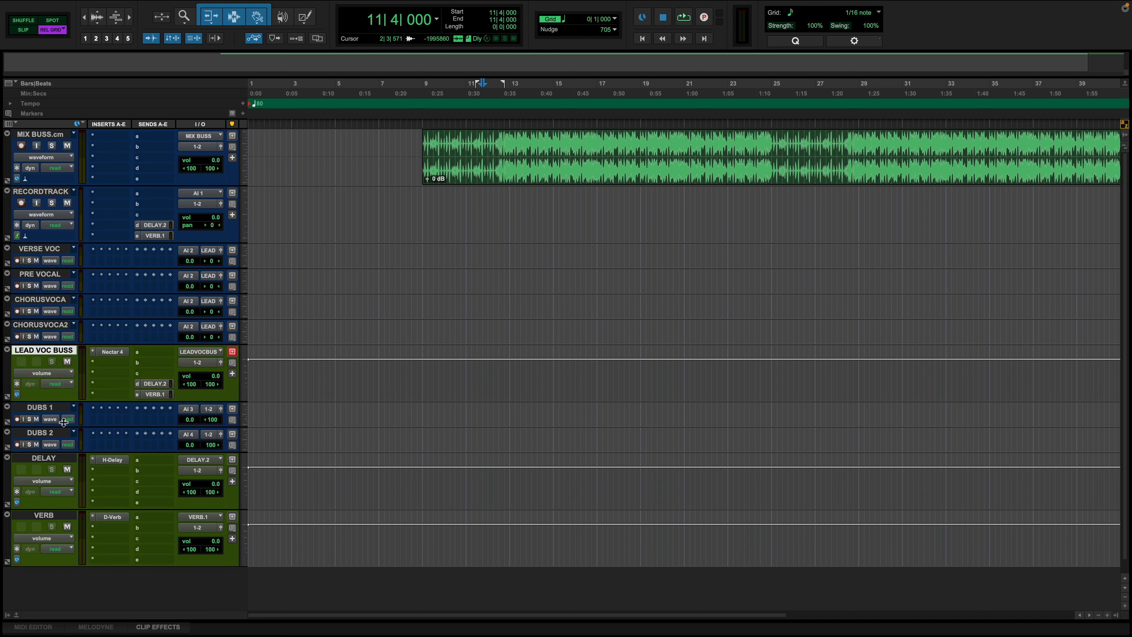
Step: Route both DUBS tracks to a new stereo Aux Input named DUBS BUSS and set its output to a bus
click(207, 434)
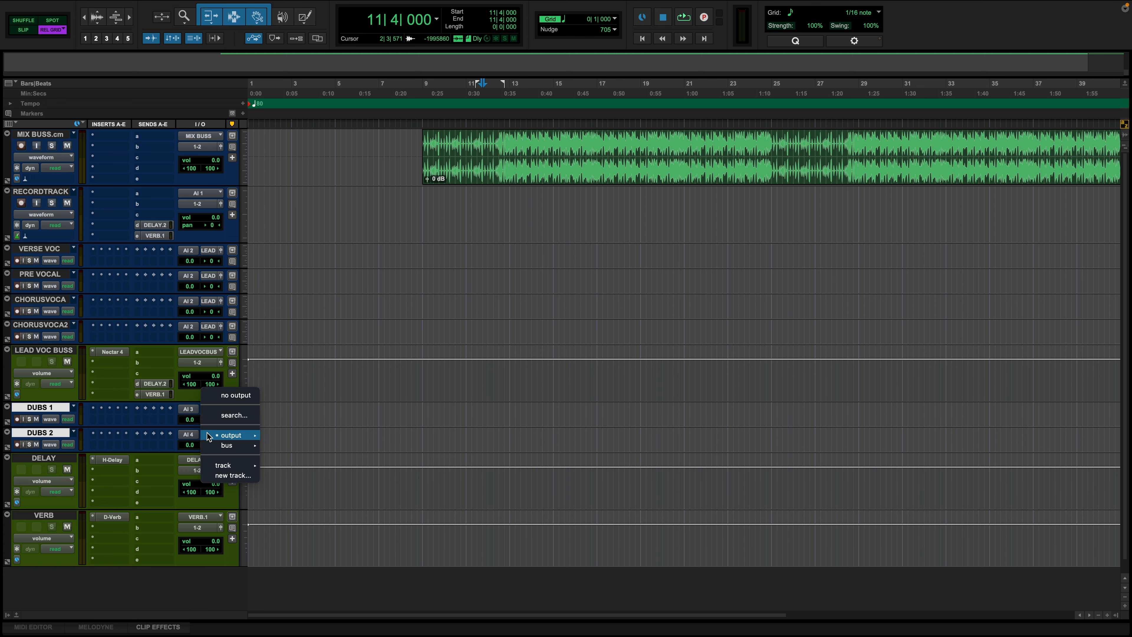
click(226, 444)
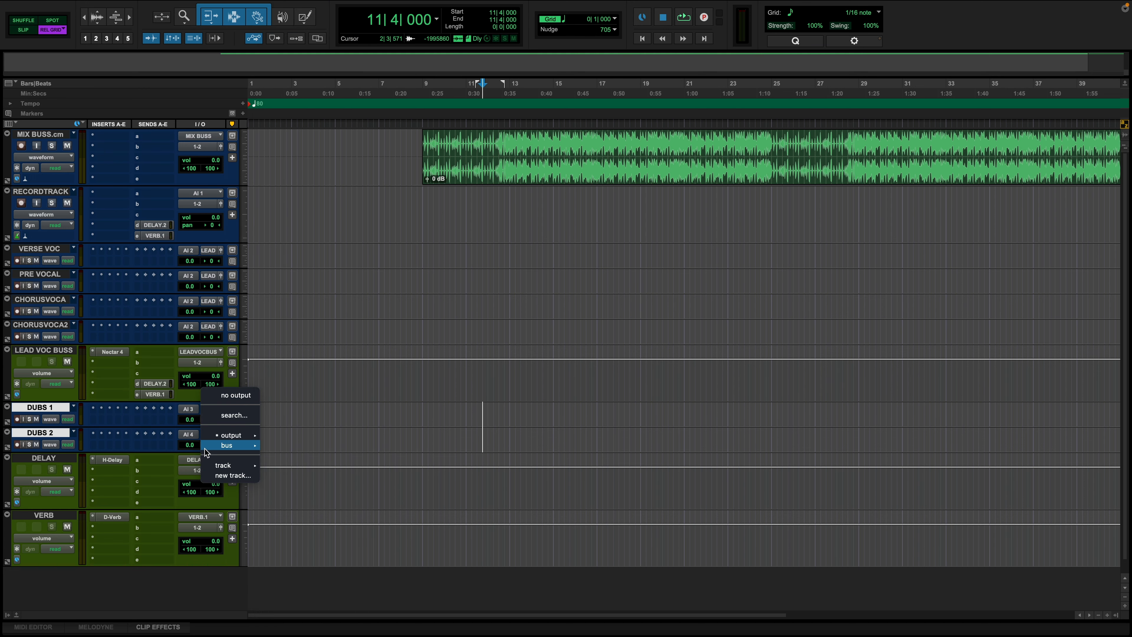
click(232, 475)
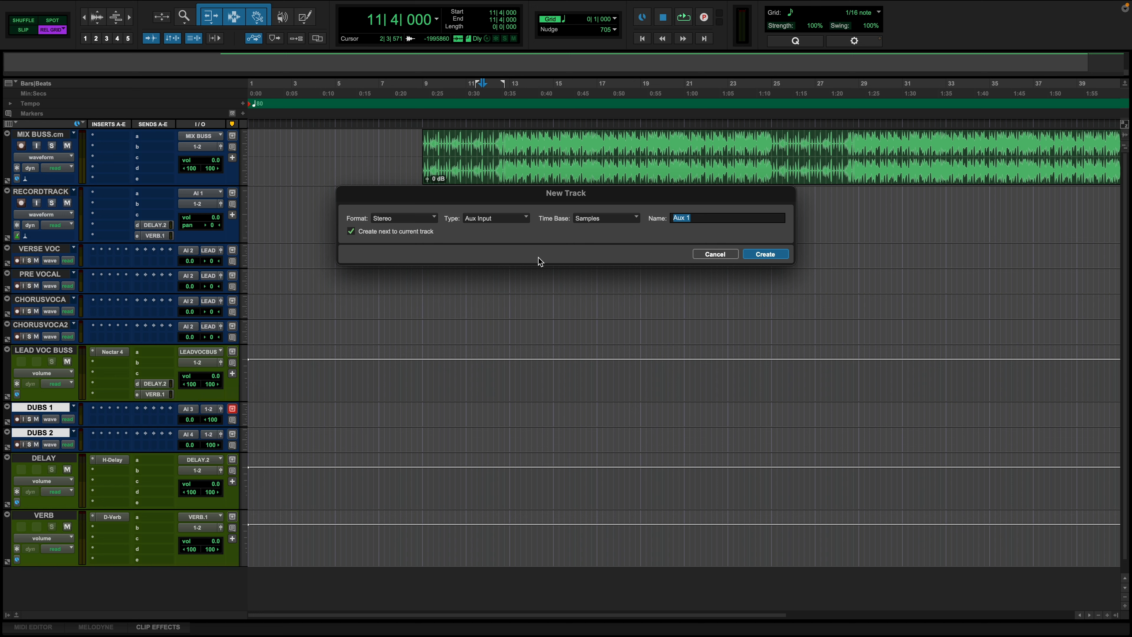
text(DUBS BUSS)
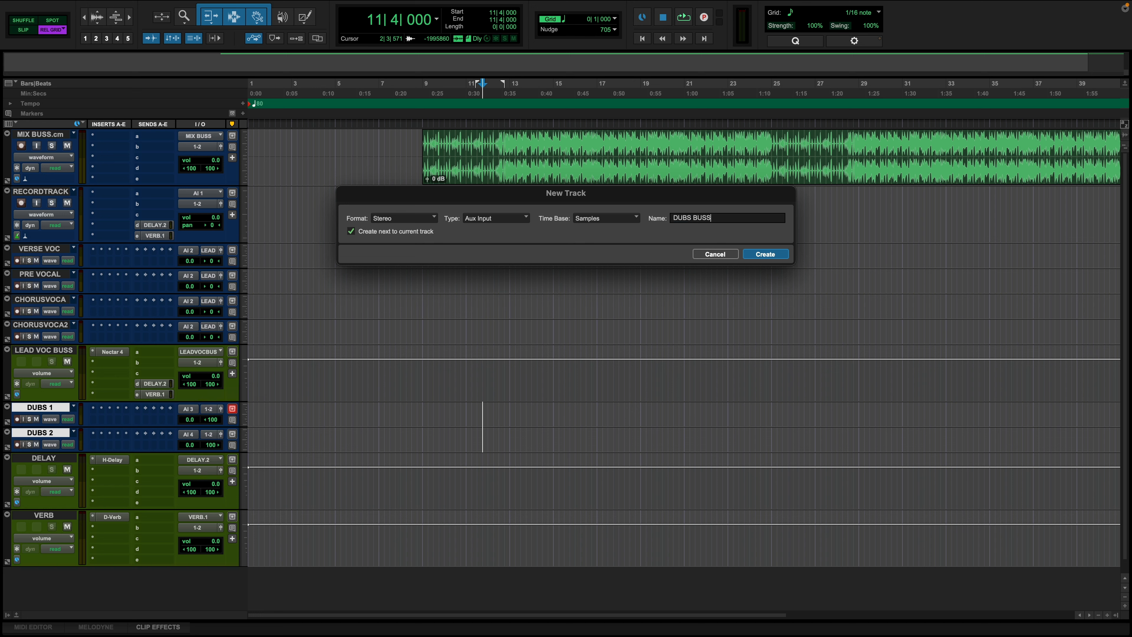
click(765, 253)
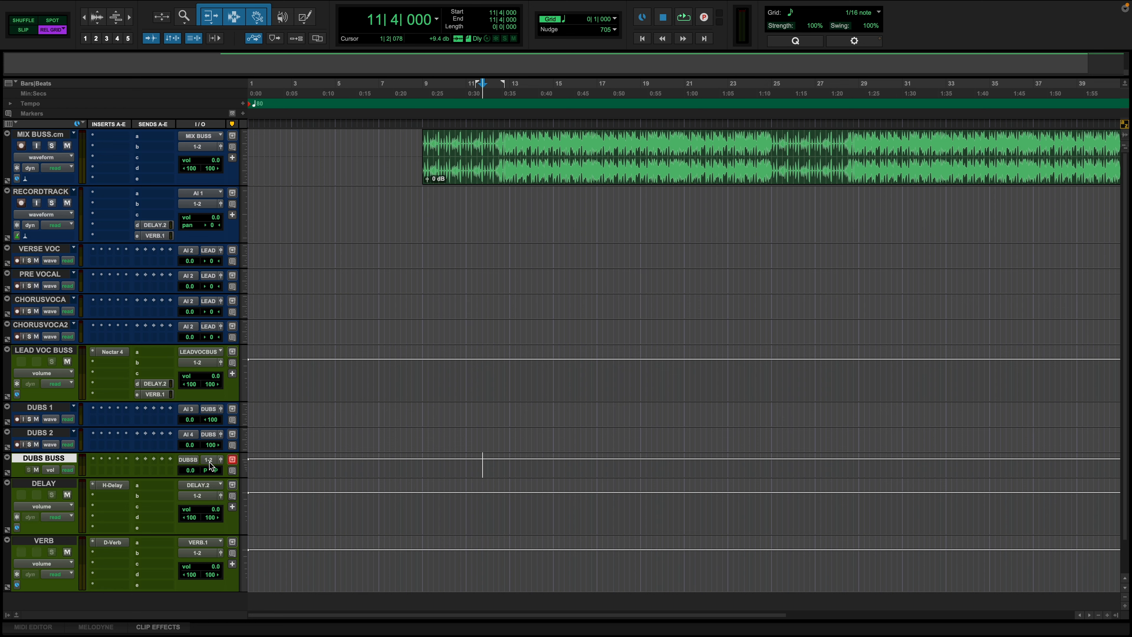
click(207, 460)
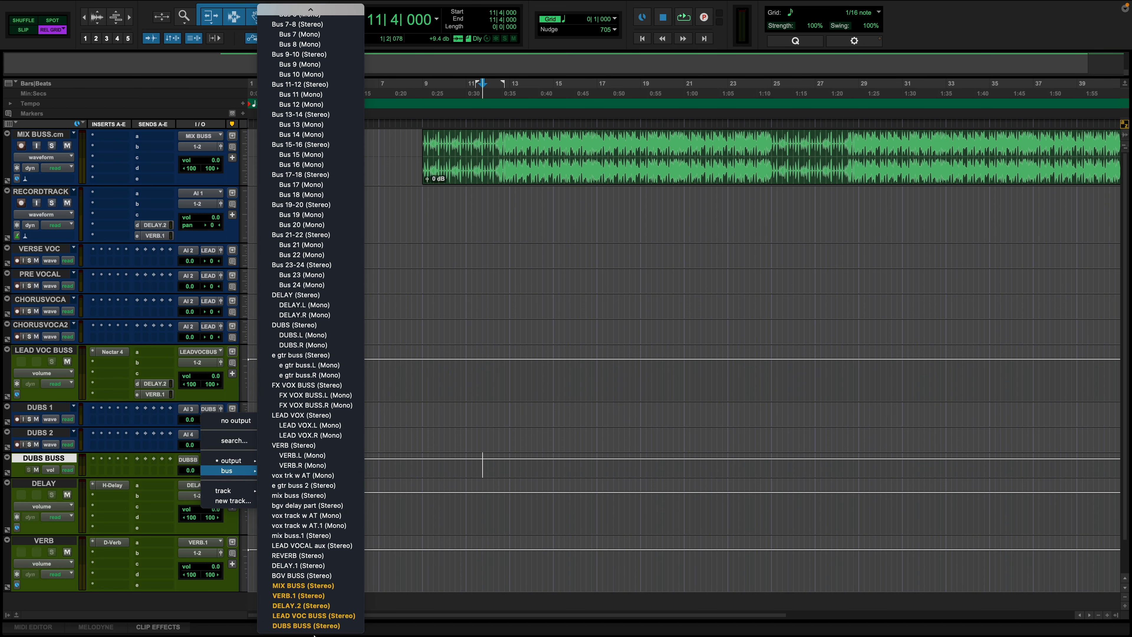